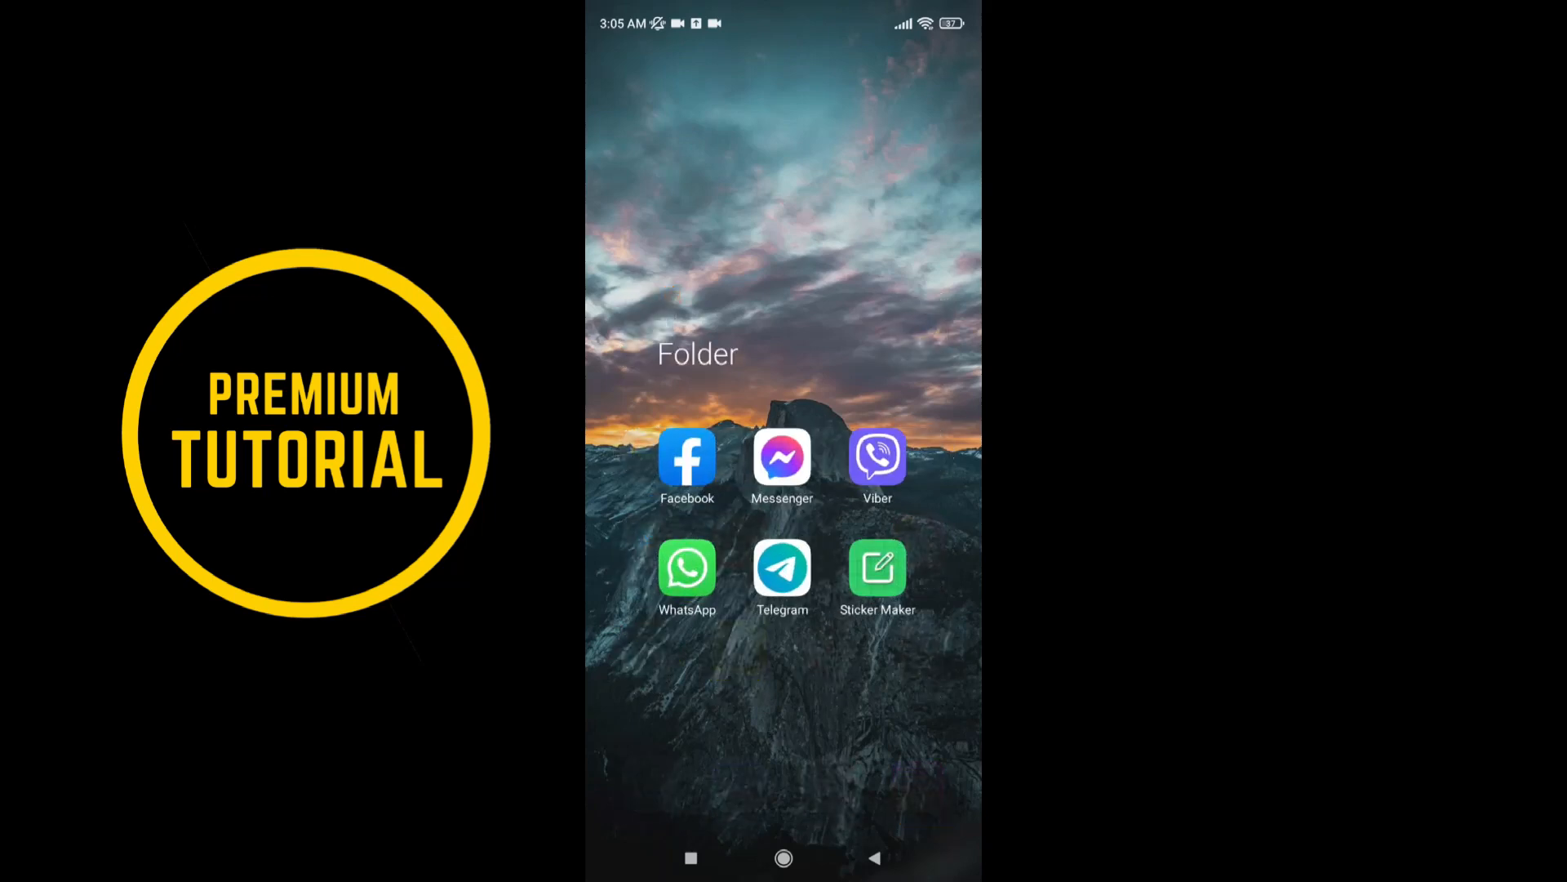
Step: Launch Facebook from the home-screen folder so the news feed appears
click(688, 455)
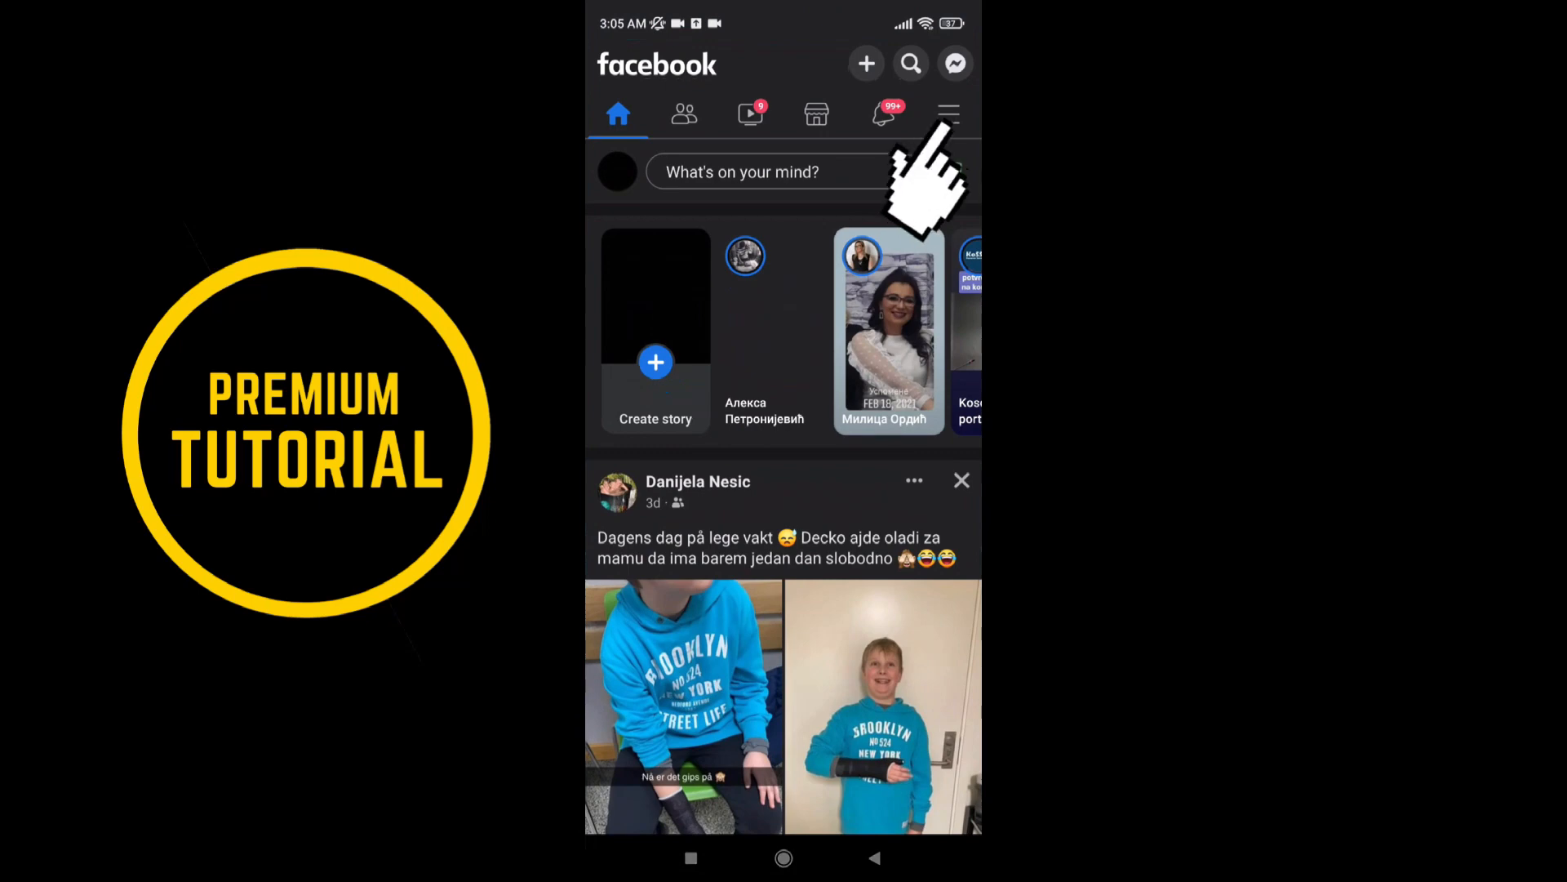
Step: Show the main Facebook menu scrolled to the expanded Settings & privacy section
click(947, 112)
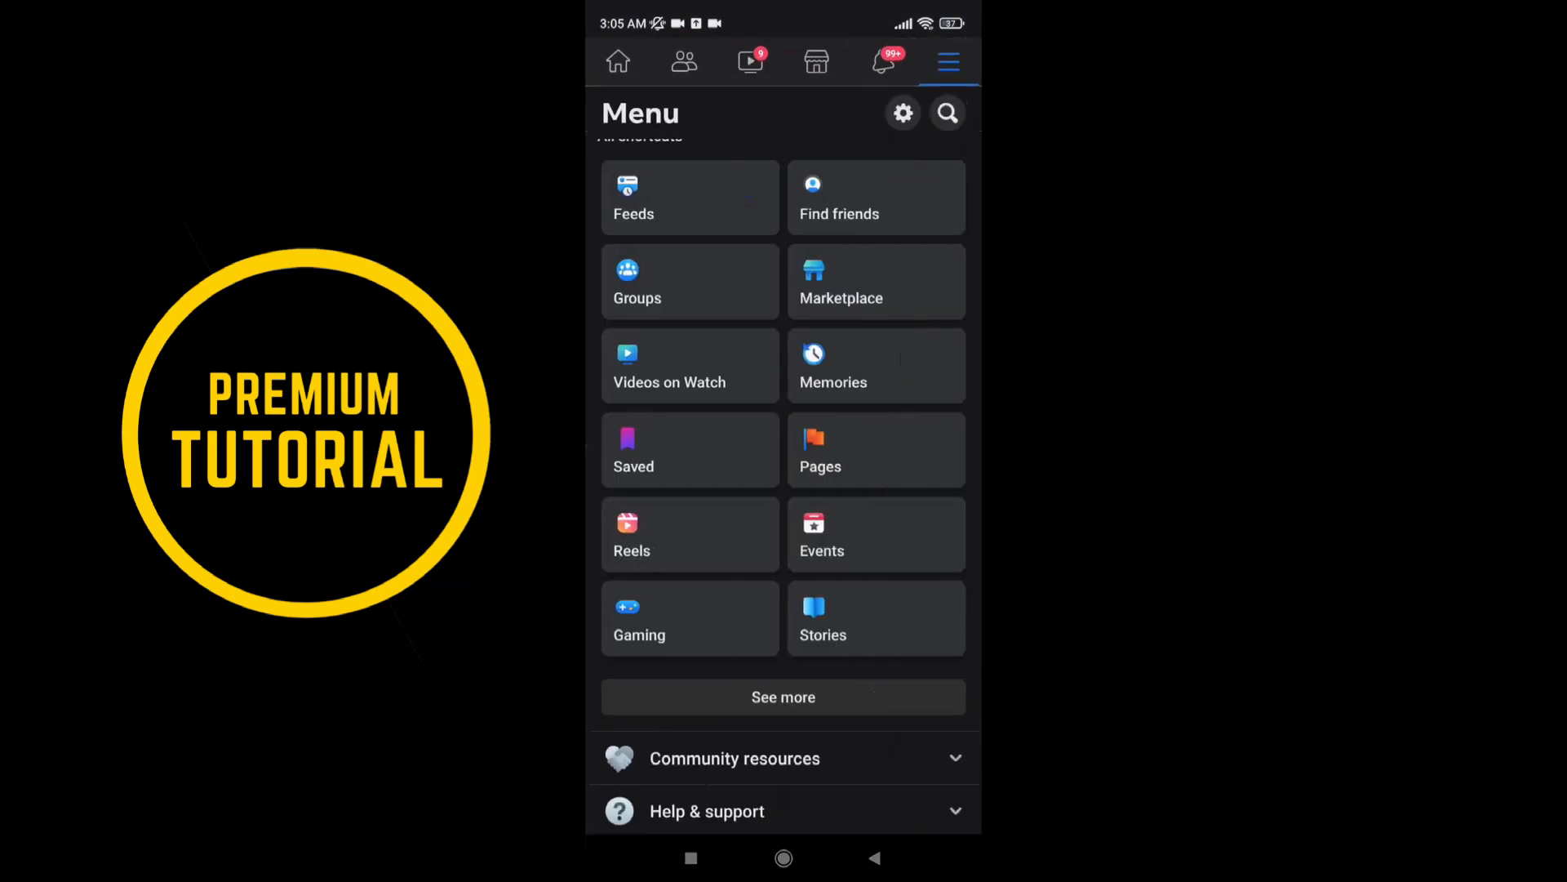
scroll(down, 3)
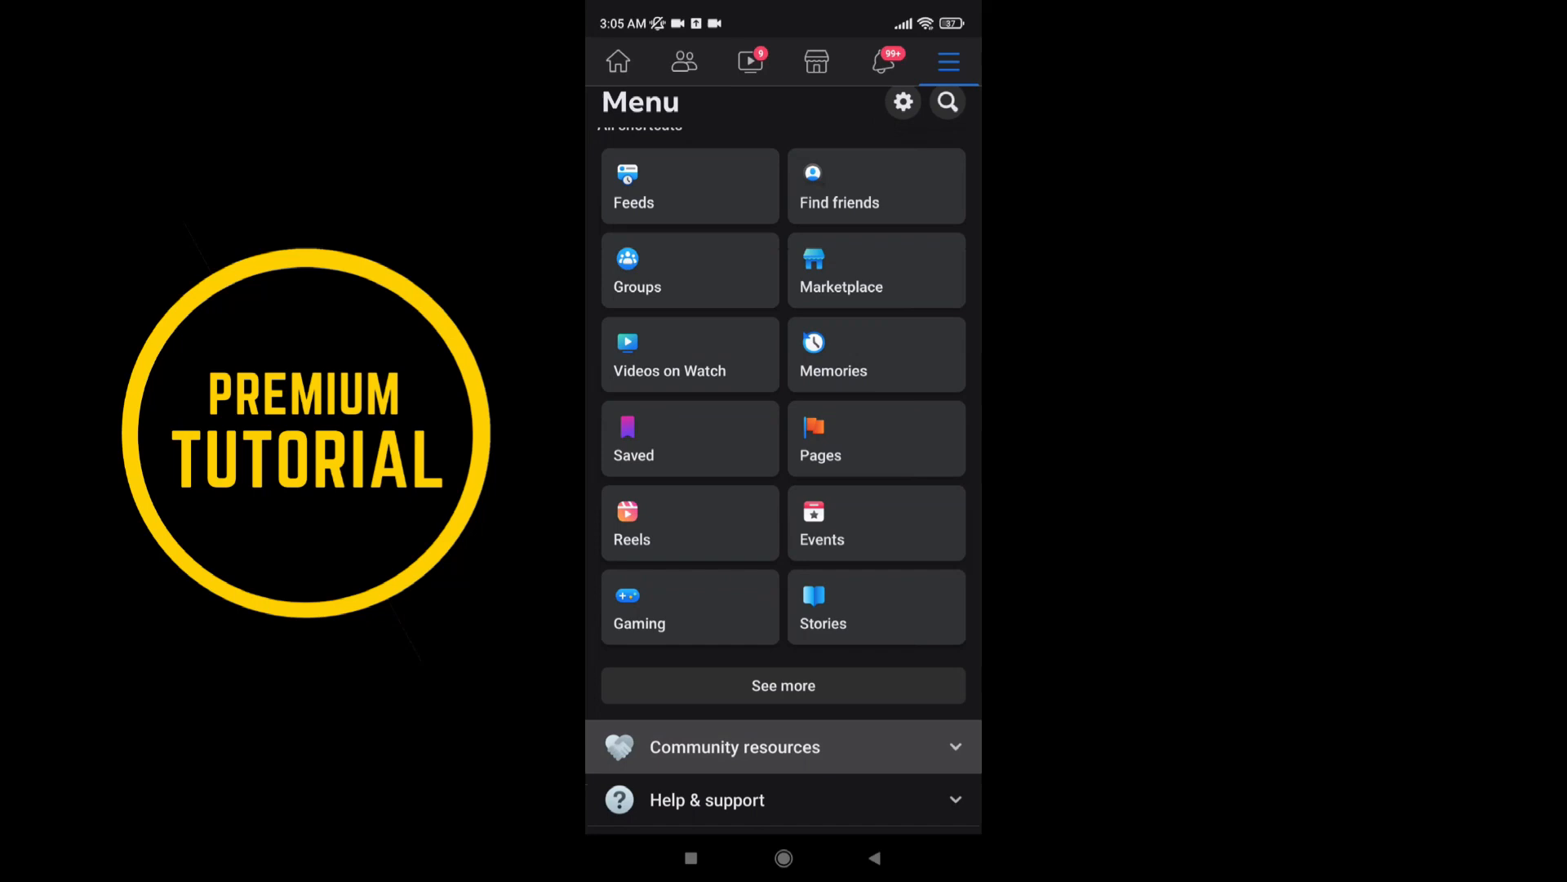
scroll(down, 3)
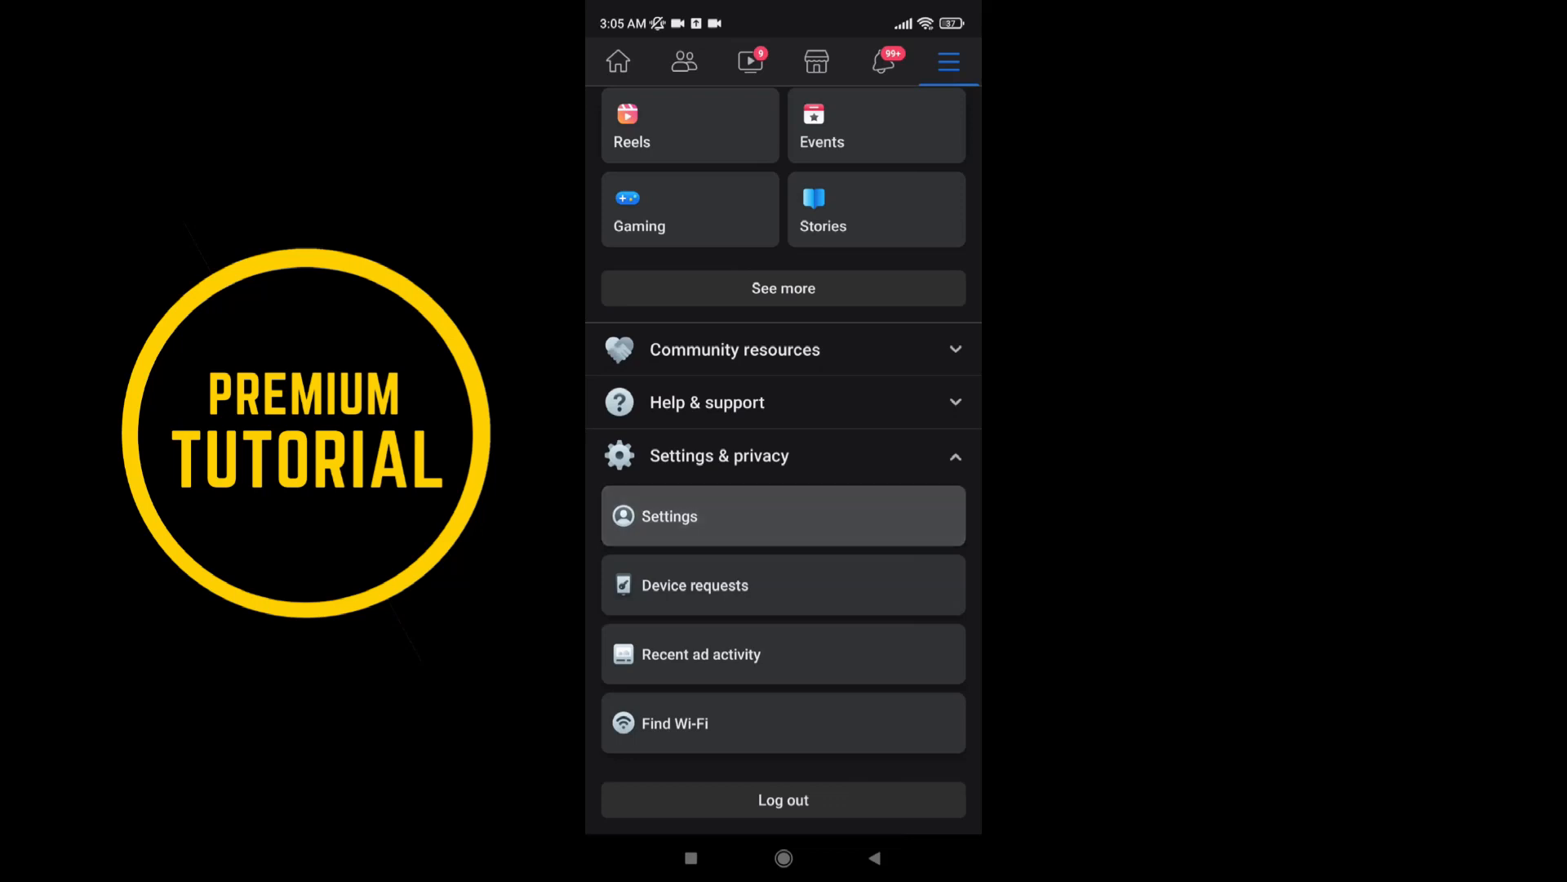
Step: Go through Settings and Password and security to the Change Password form
click(669, 516)
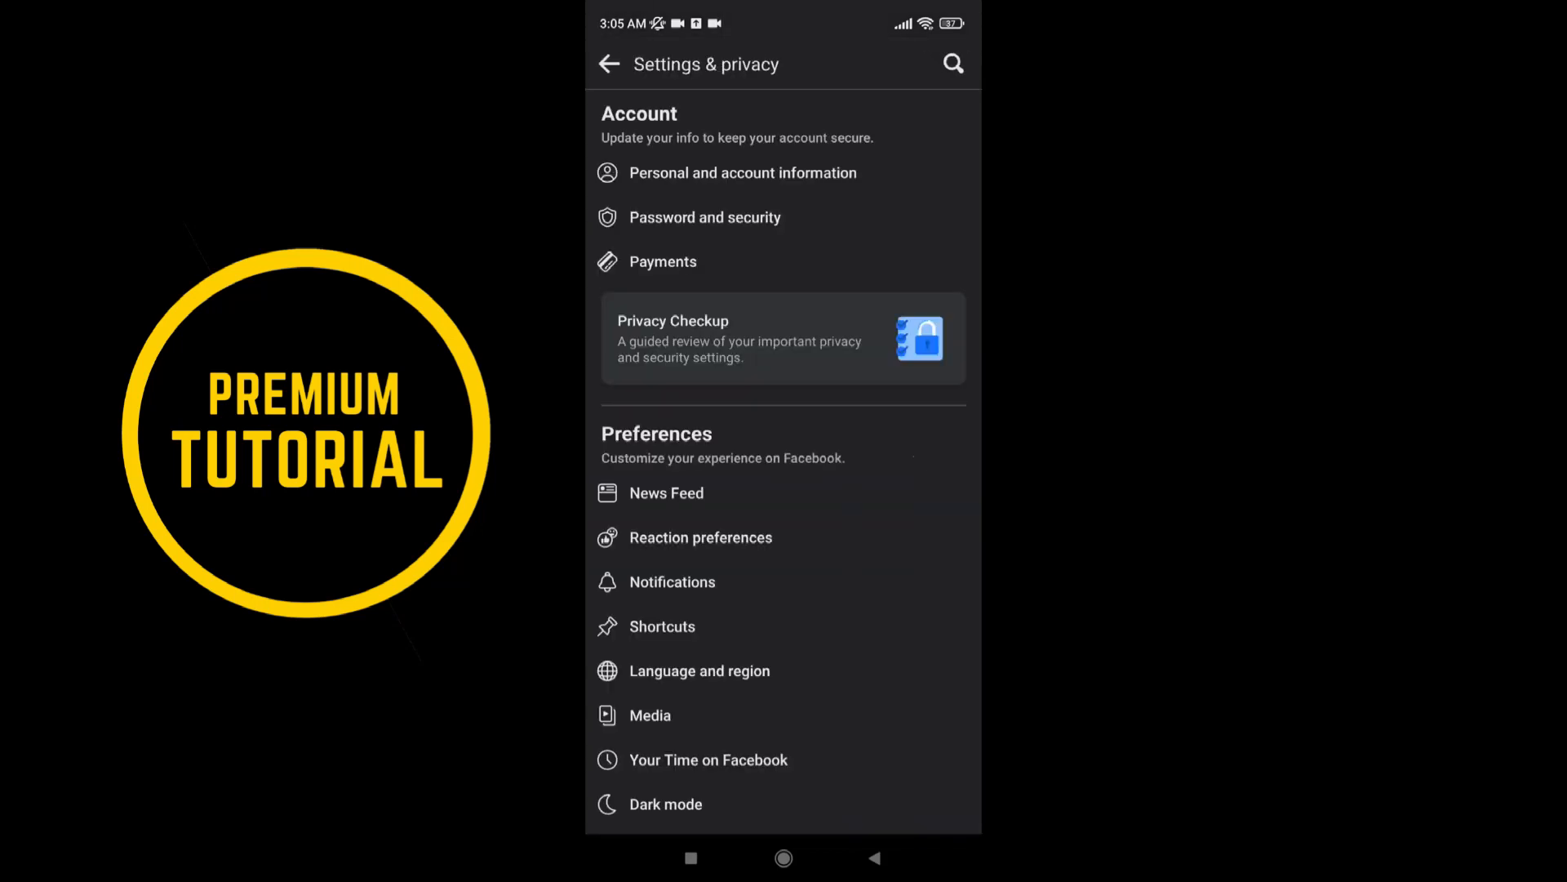
click(705, 217)
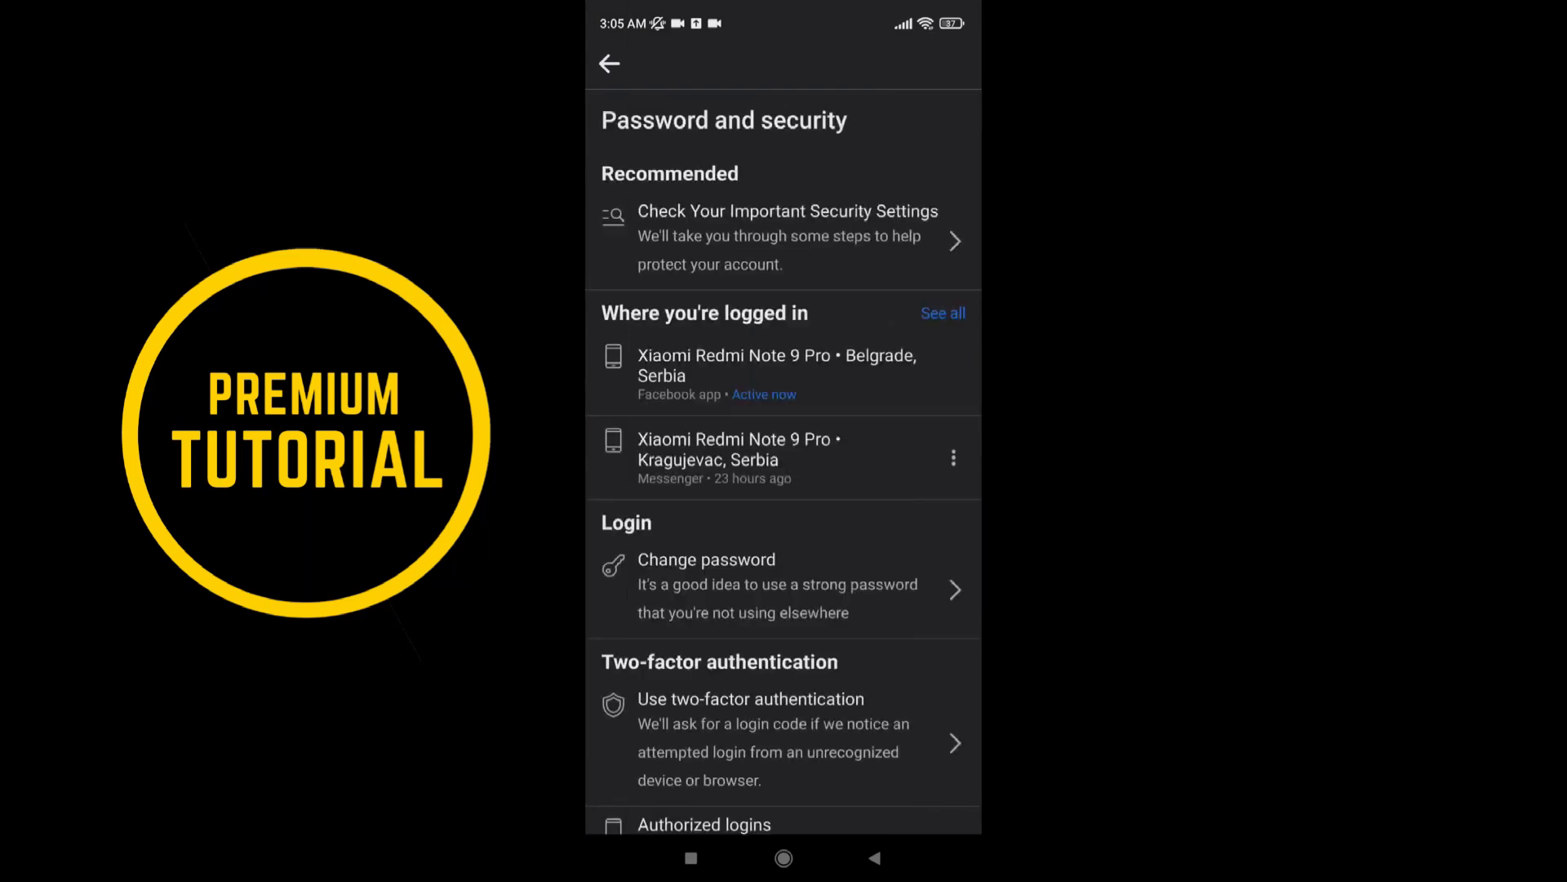
click(707, 559)
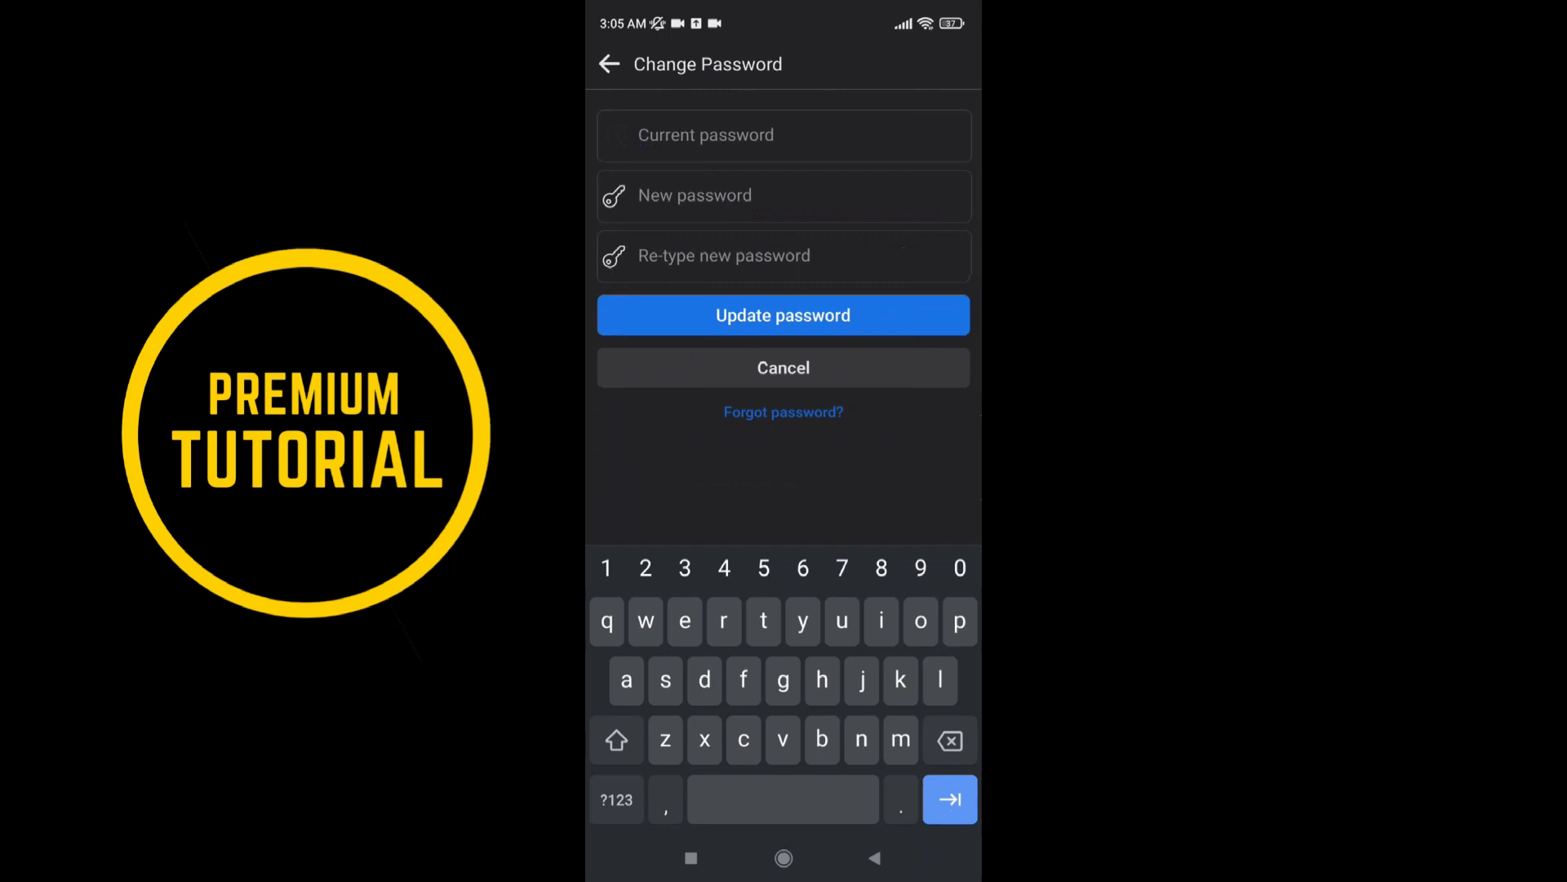